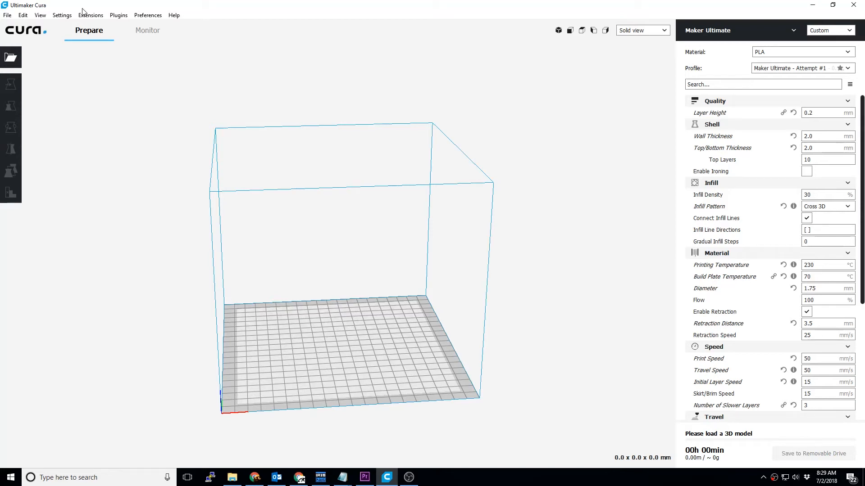
- Review the printer preferences, then open the plugin browser
click(148, 15)
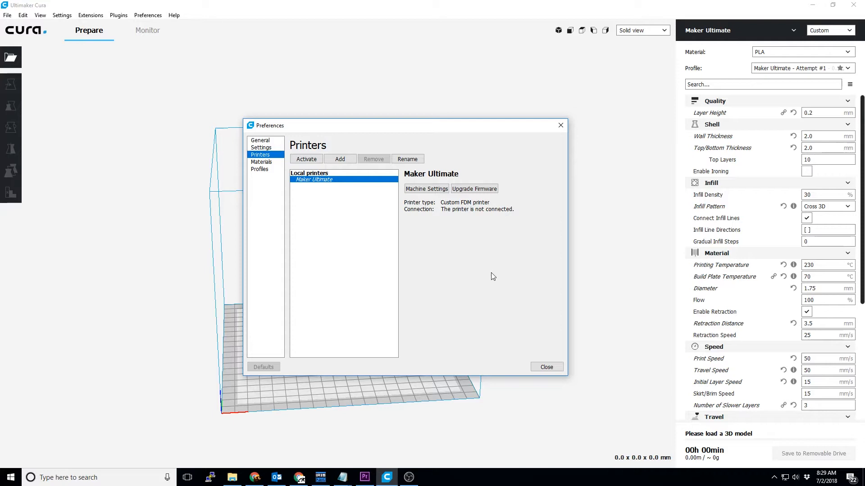
click(545, 366)
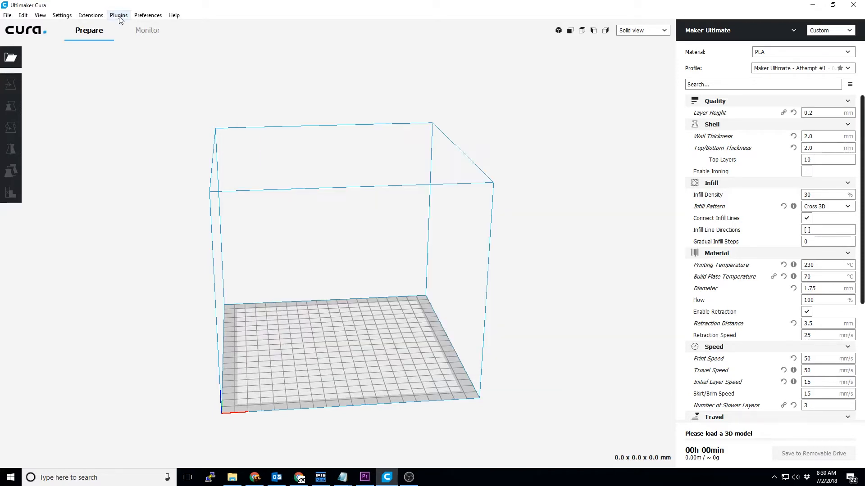
click(118, 15)
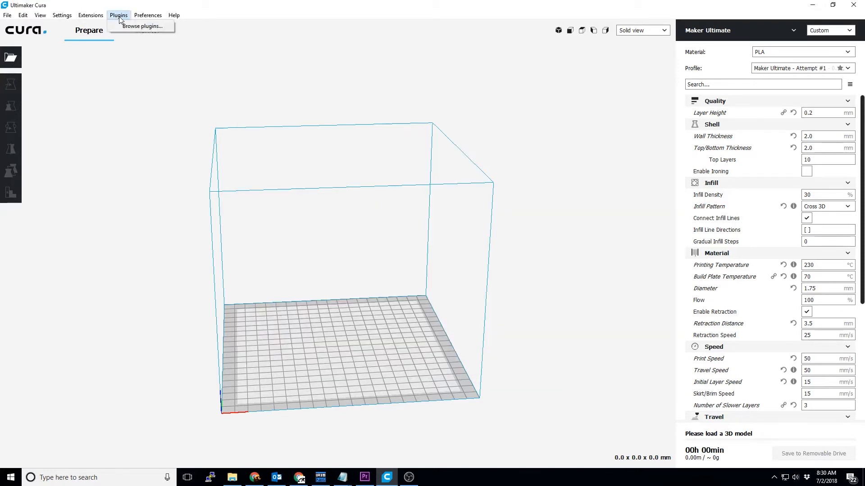
click(142, 26)
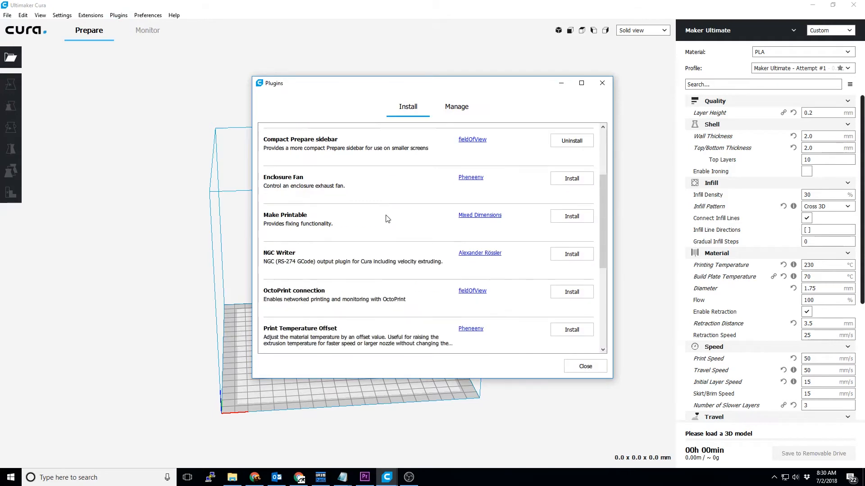
- Install the OctoPrint connection plugin, accept its license, and quit Cura
scroll(down, 3)
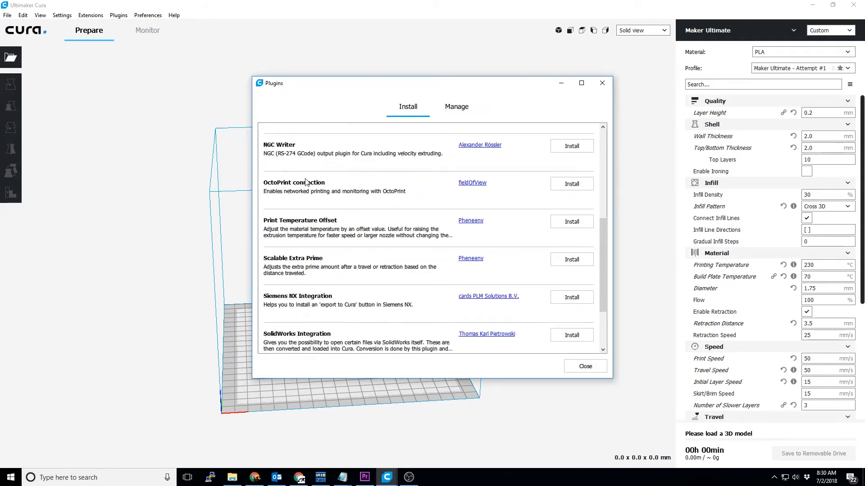
click(571, 184)
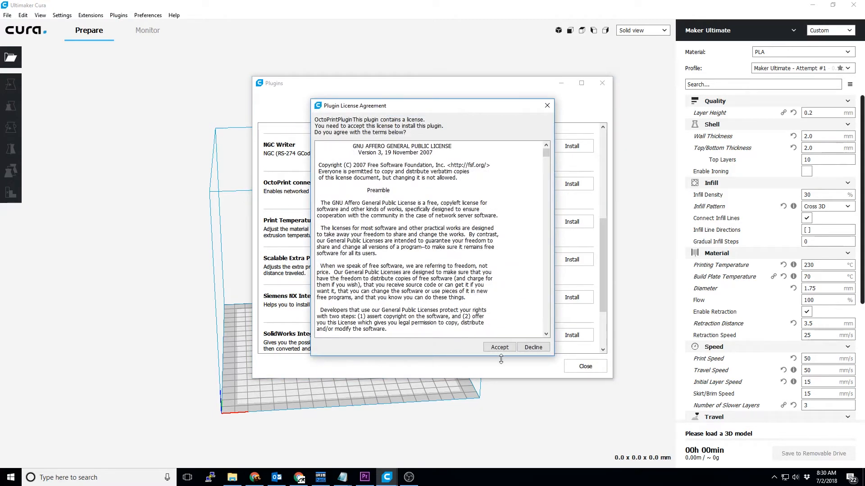
click(498, 347)
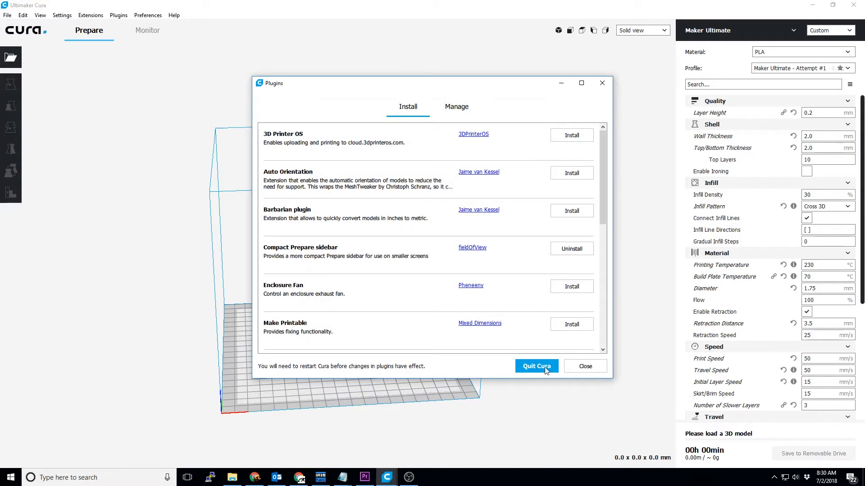
click(535, 366)
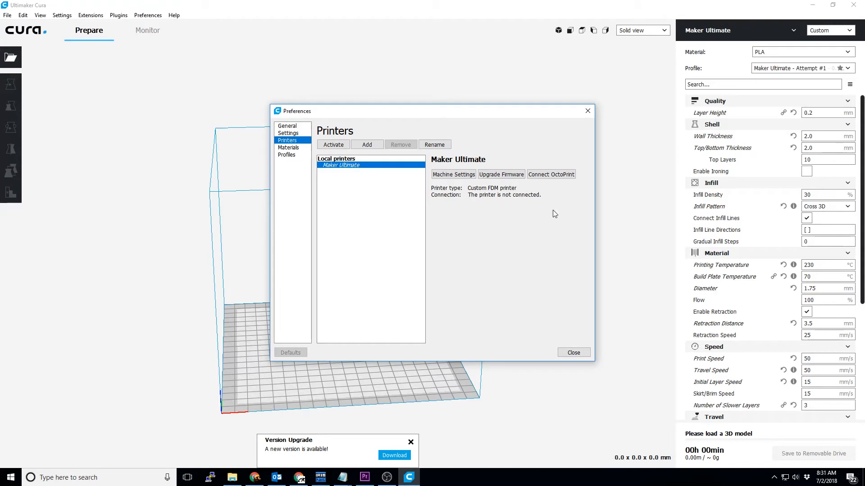
- Open the Connect to OctoPrint dialog for the Maker Ultimate, showing the MakerUltimate instance
click(550, 174)
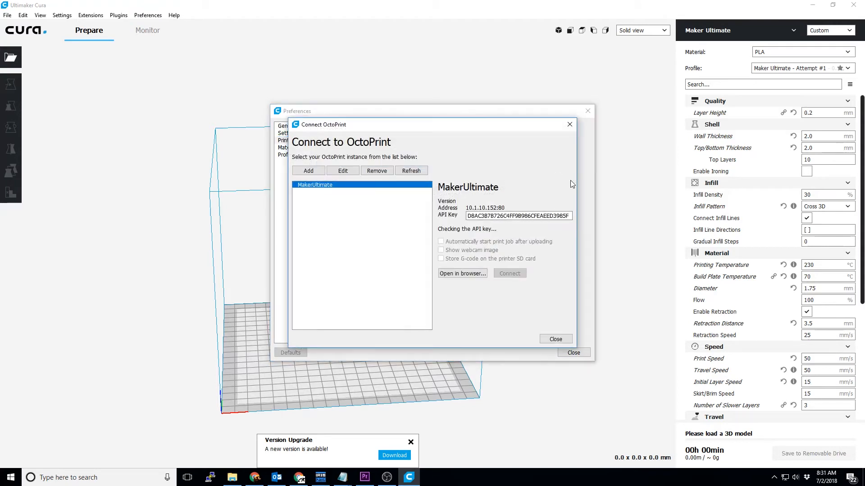
mouse_move(523, 233)
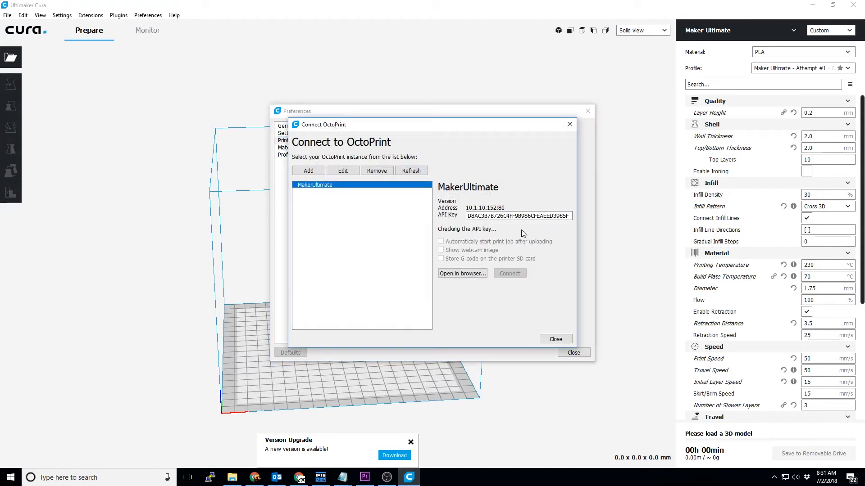